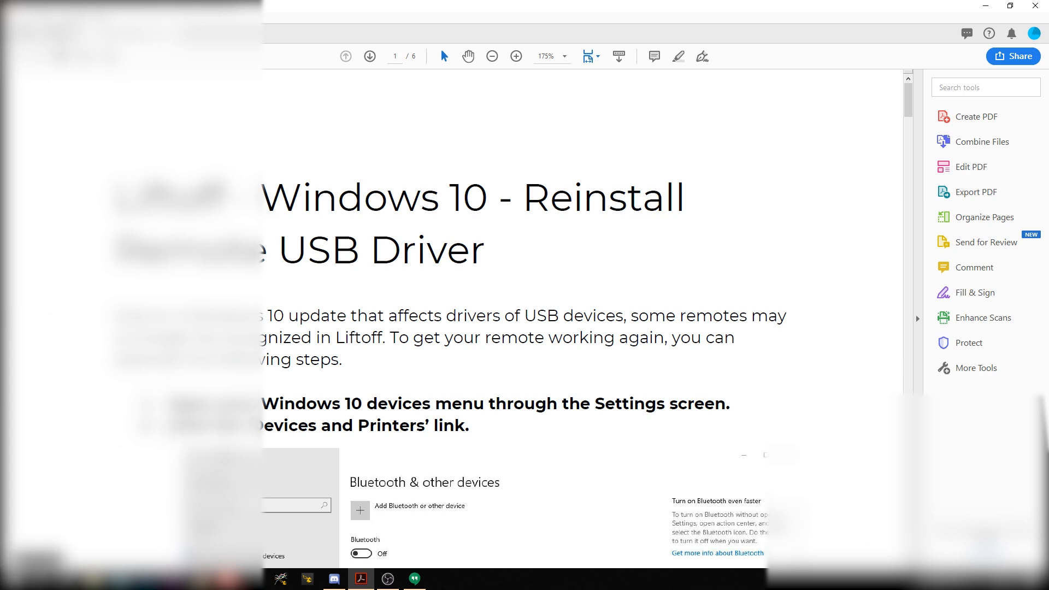
# Step: Switch to the Messenger chat showing the Liftoff workaround PDF and Velocidrone video links
pyautogui.click(370, 56)
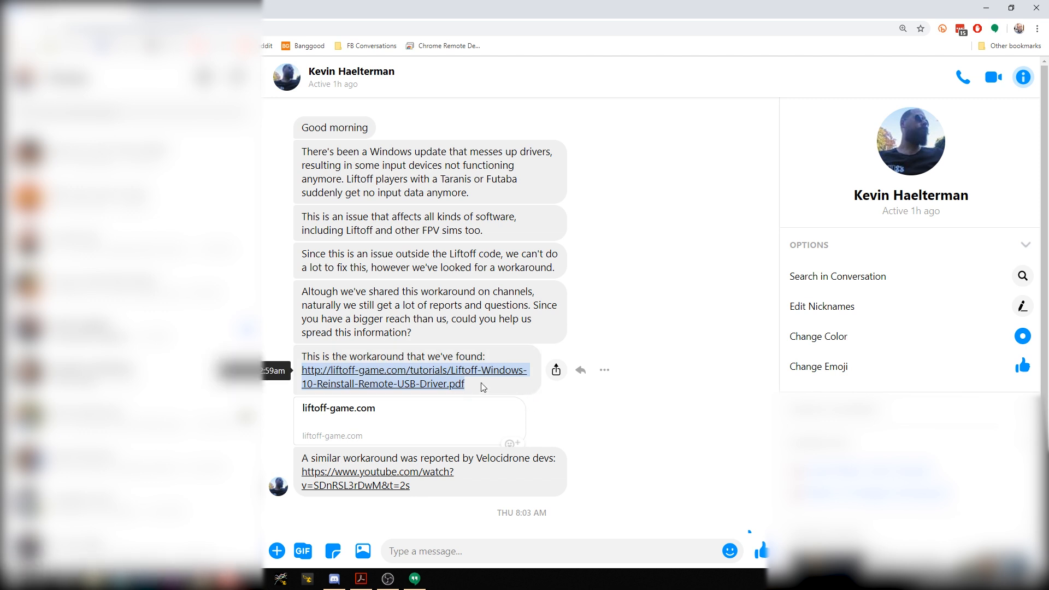
pyautogui.moveTo(429, 487)
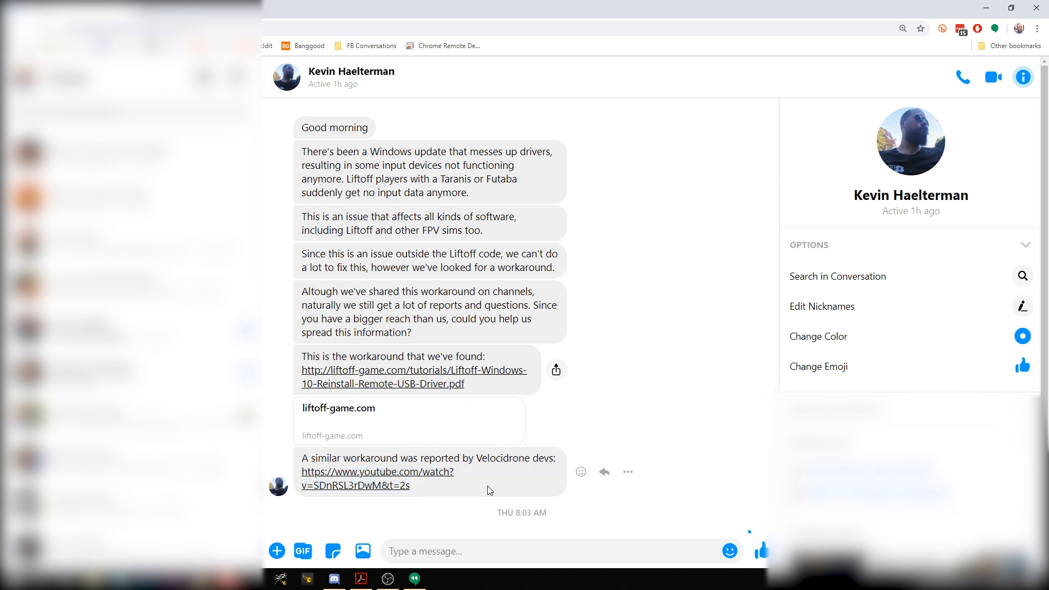
pyautogui.moveTo(454, 505)
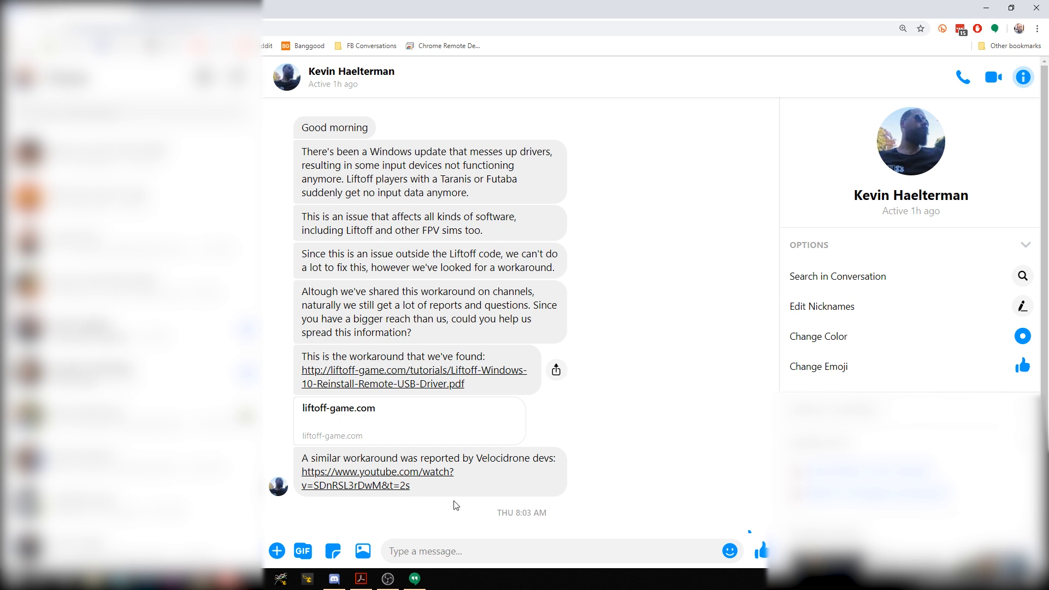
pyautogui.moveTo(455, 510)
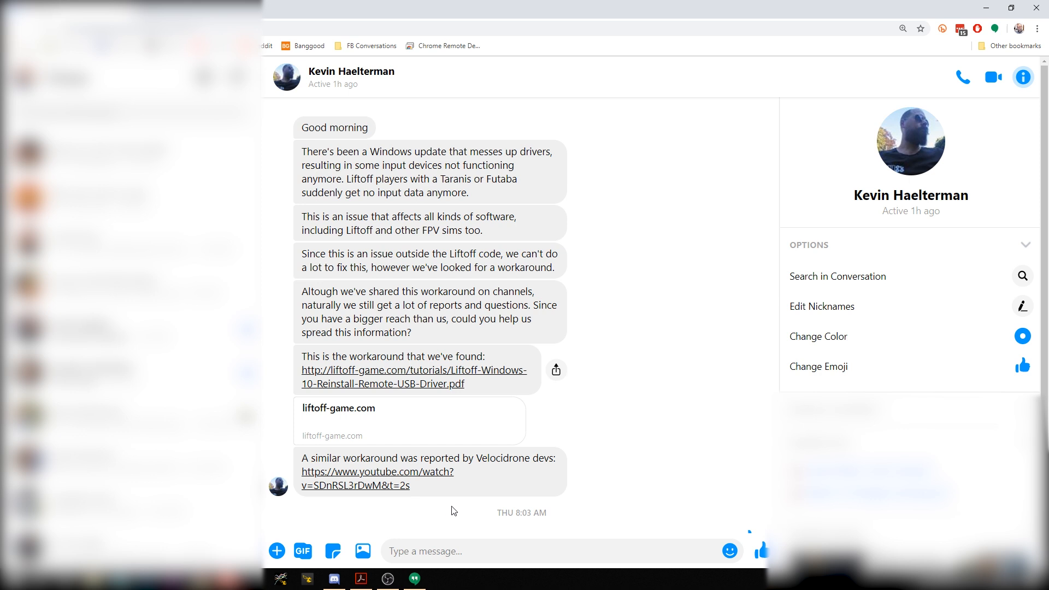